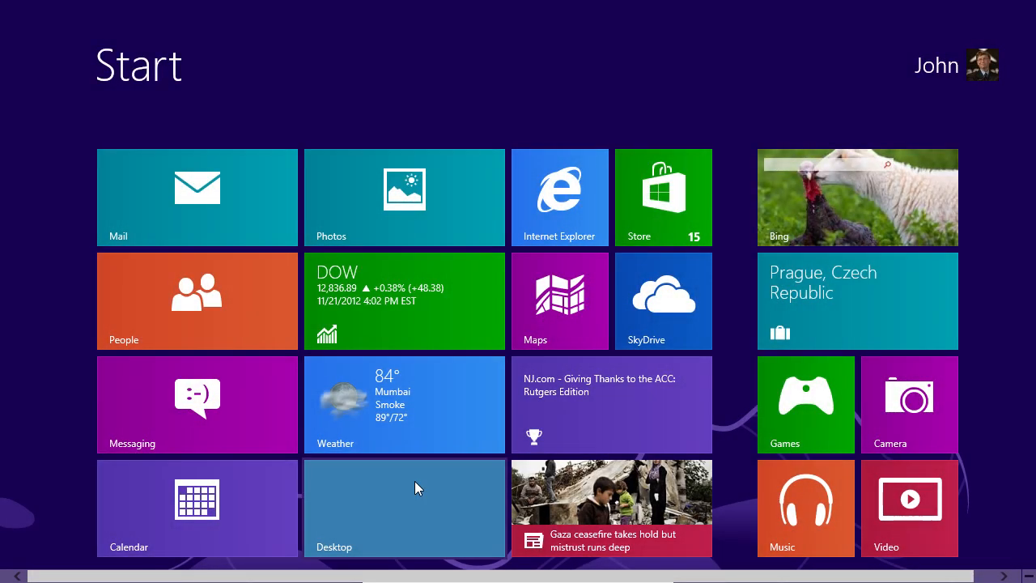
# Go from the Start screen through File Explorer's Computer page to Control Panel.
pyautogui.click(404, 508)
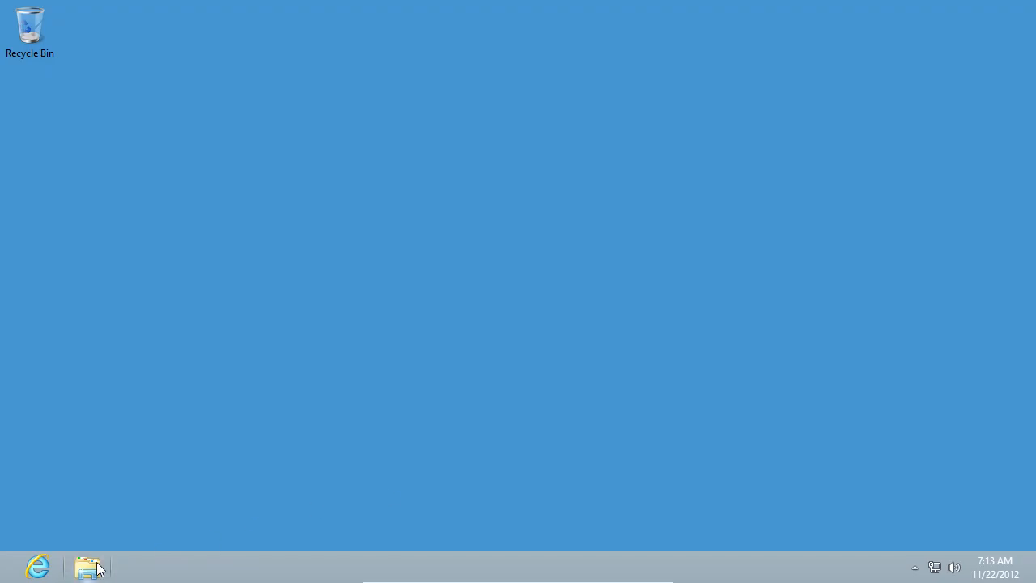
pyautogui.click(90, 566)
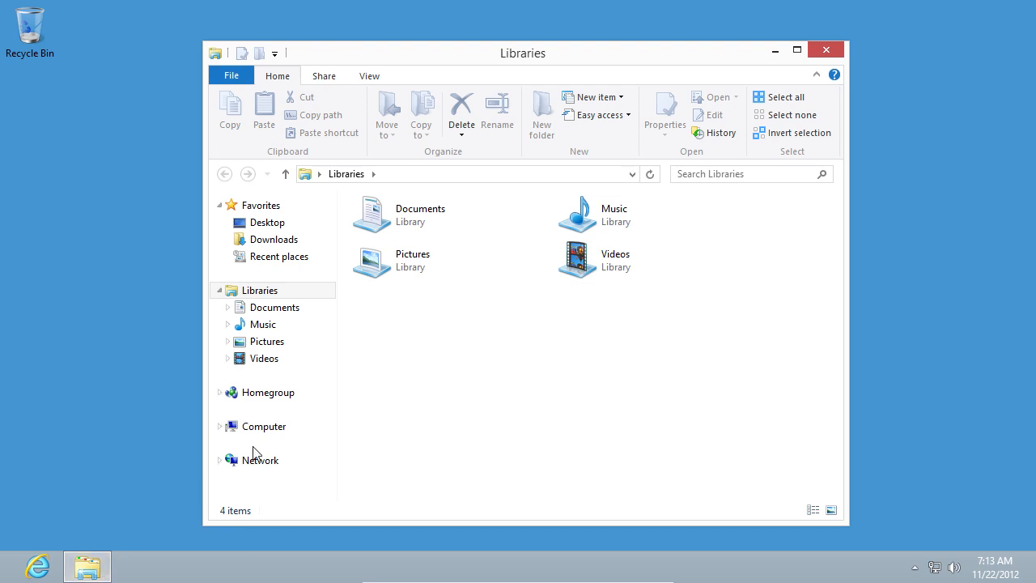
pyautogui.click(264, 427)
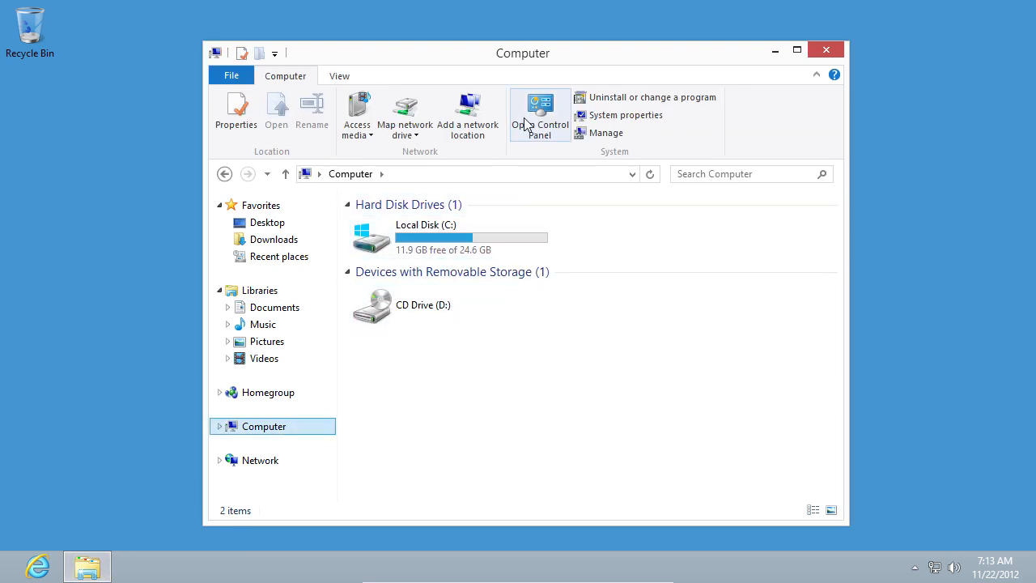
pyautogui.click(539, 114)
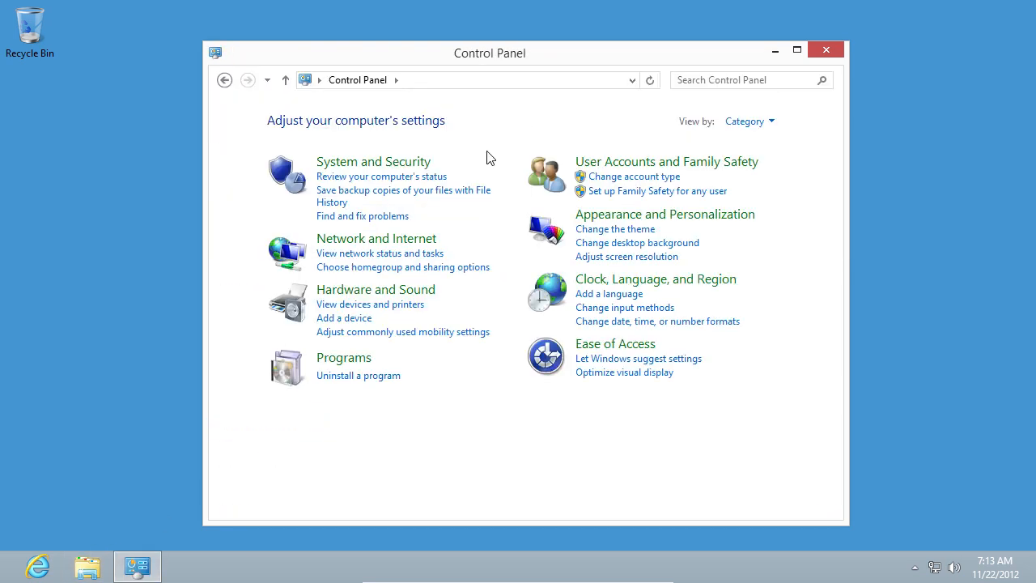
# From Hardware and Sound, add a manually configured local printer on port LPT1.
pyautogui.click(376, 289)
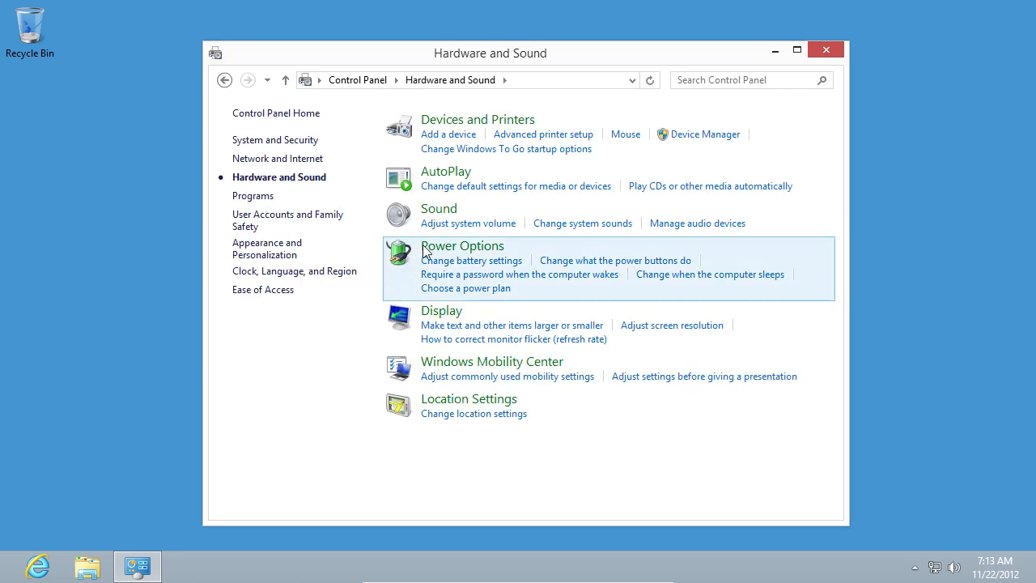
pyautogui.moveTo(520, 144)
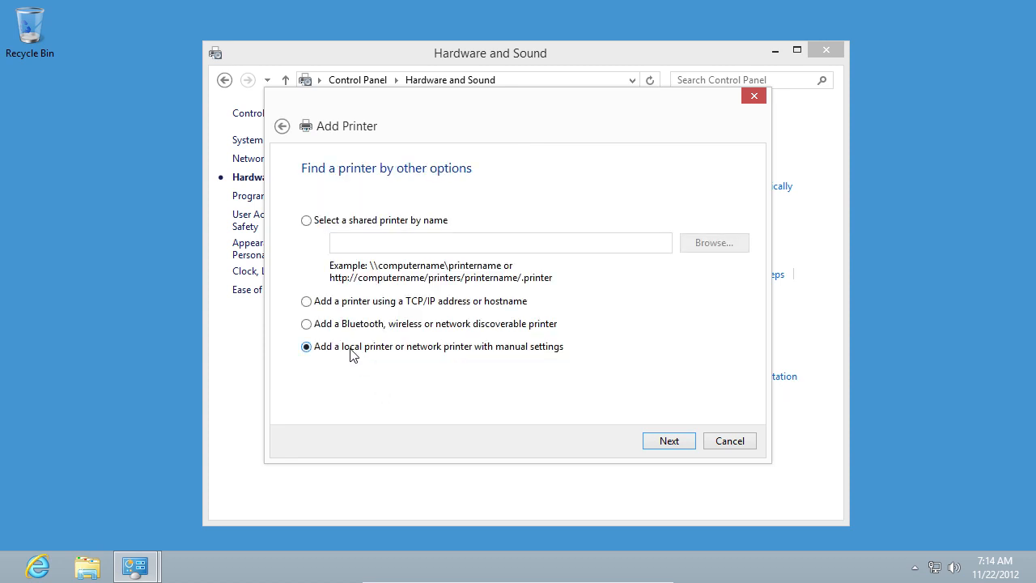
pyautogui.moveTo(498, 388)
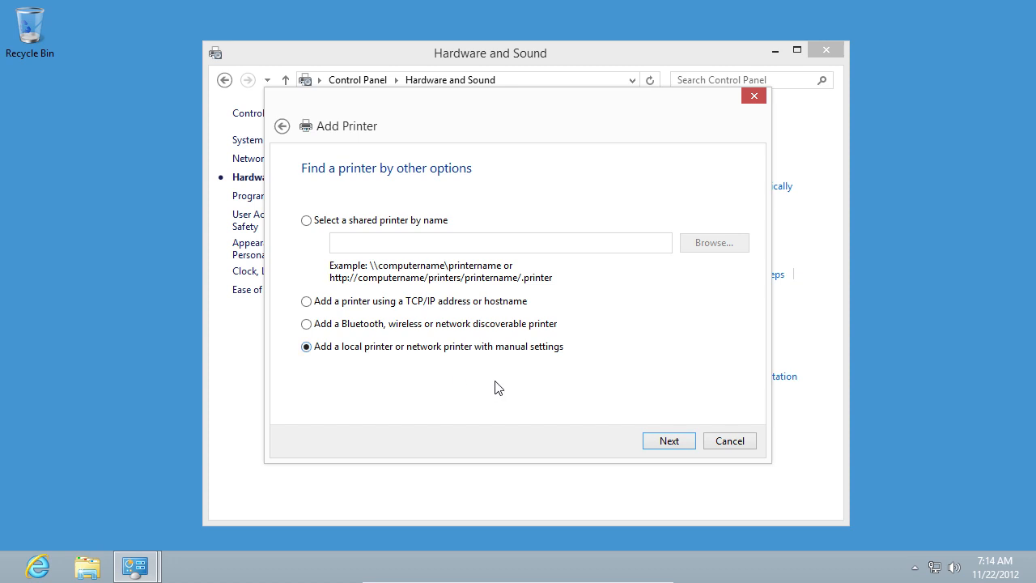
pyautogui.click(669, 441)
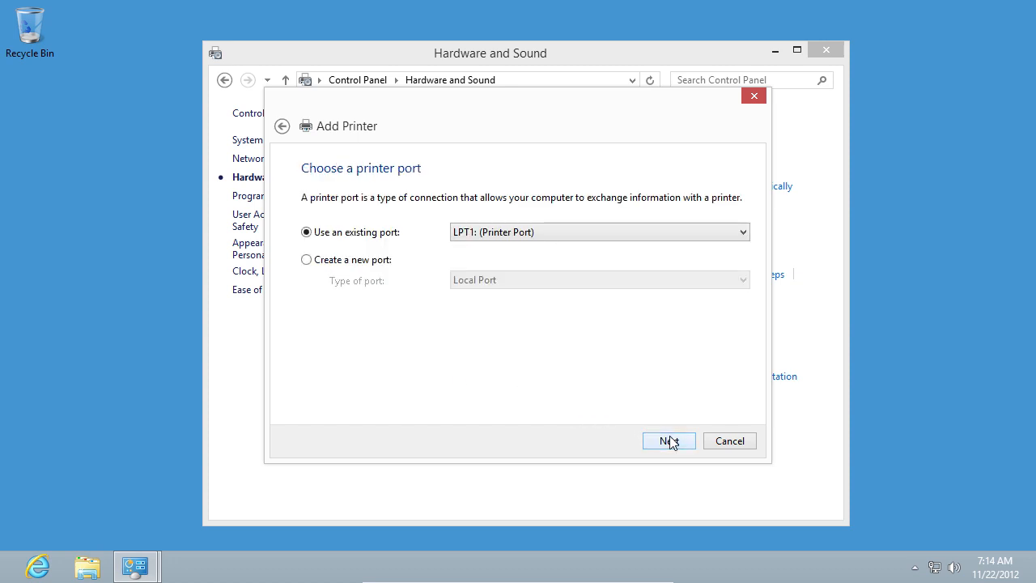
pyautogui.click(669, 441)
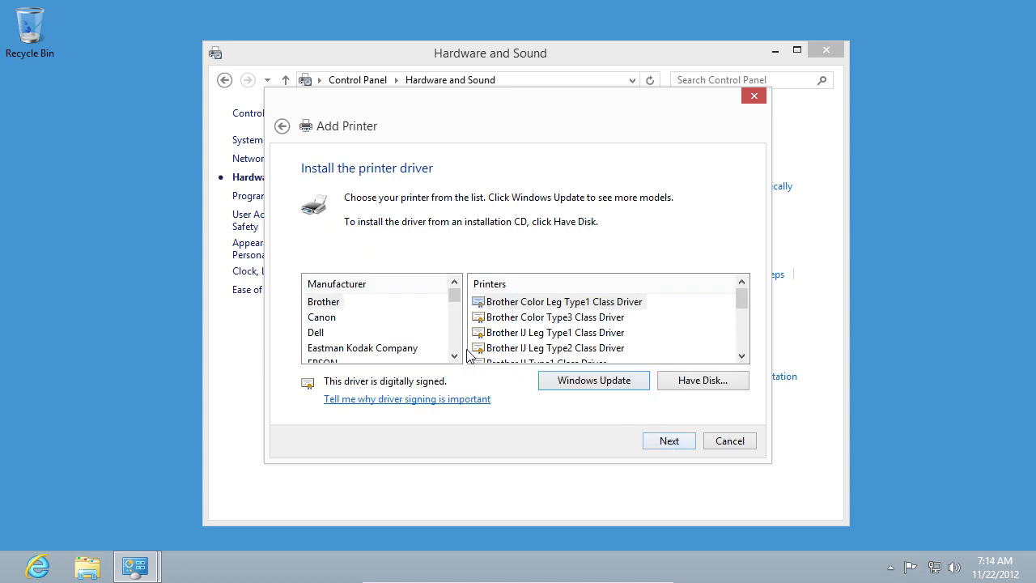
# Choose the HP Color LaserJet 2500 PCL6 Class Driver from the HP manufacturer list.
pyautogui.scroll(-3)
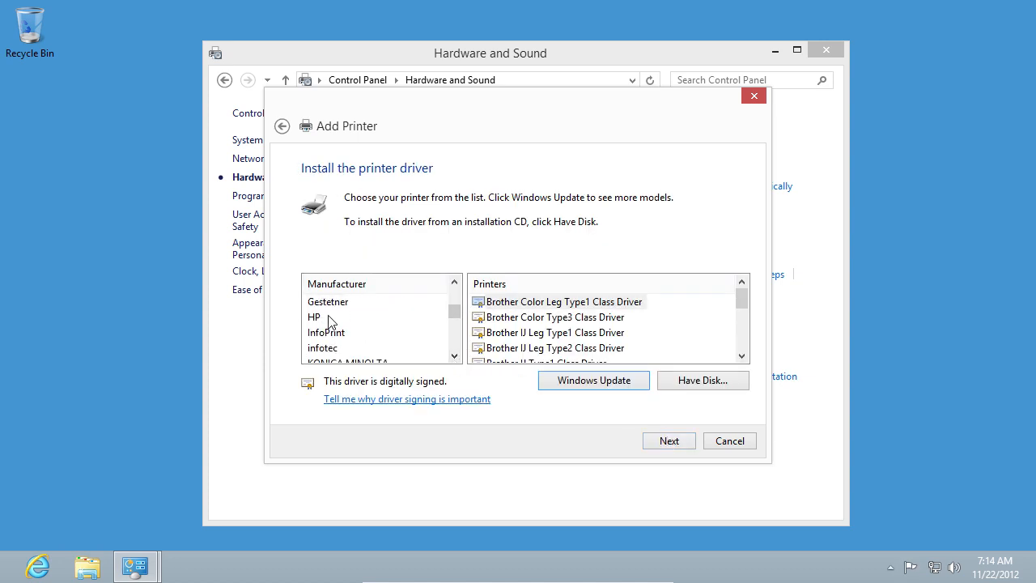
pyautogui.click(315, 317)
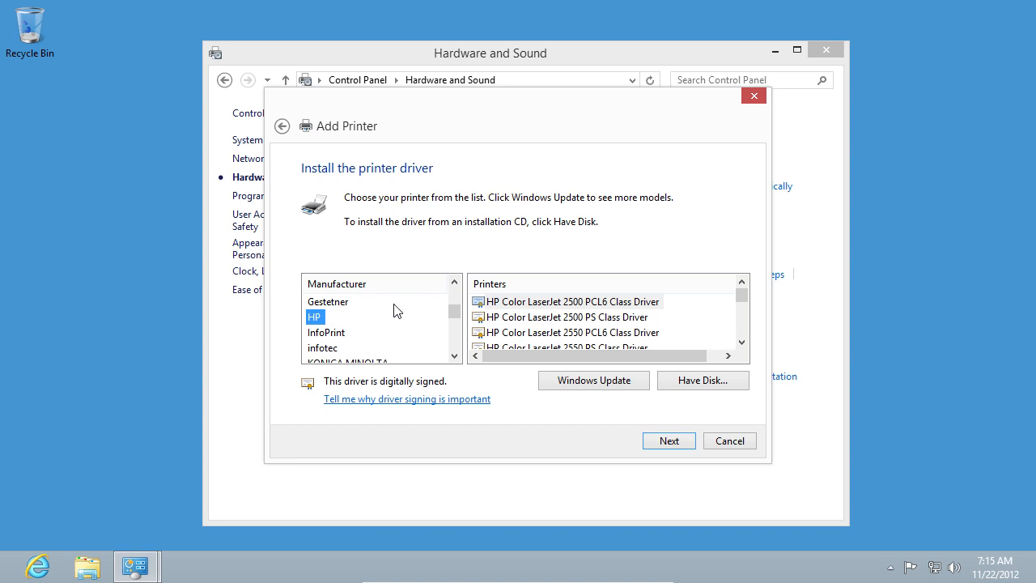
pyautogui.click(571, 301)
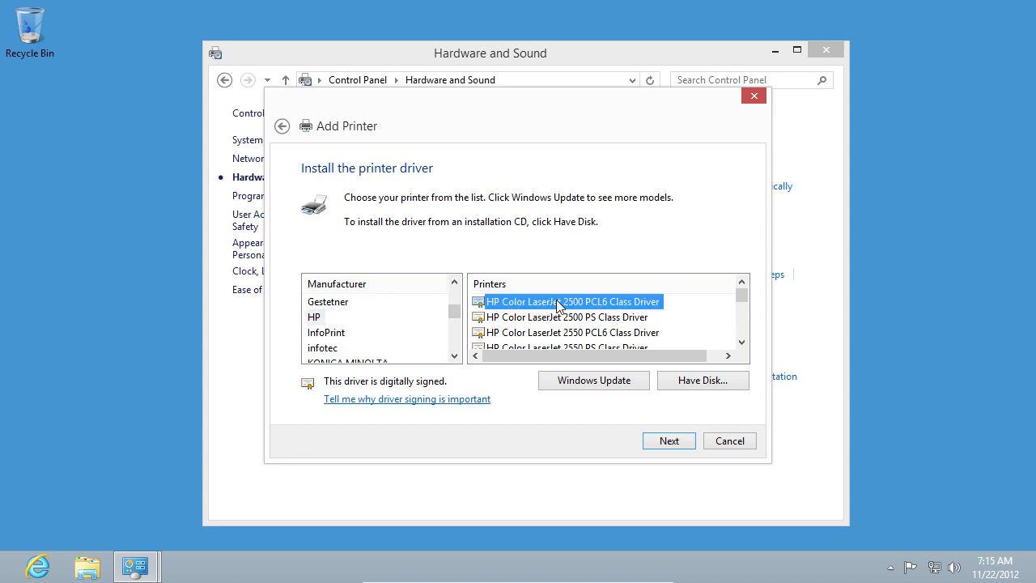
pyautogui.click(669, 440)
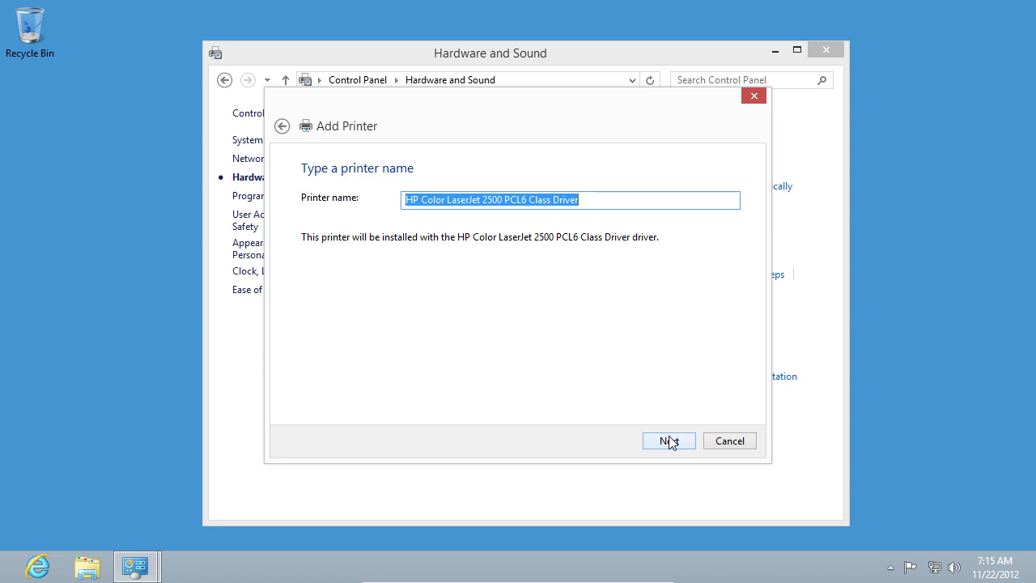
# Keep the default printer name, choose 'Do not share this printer', and finish.
pyautogui.click(668, 441)
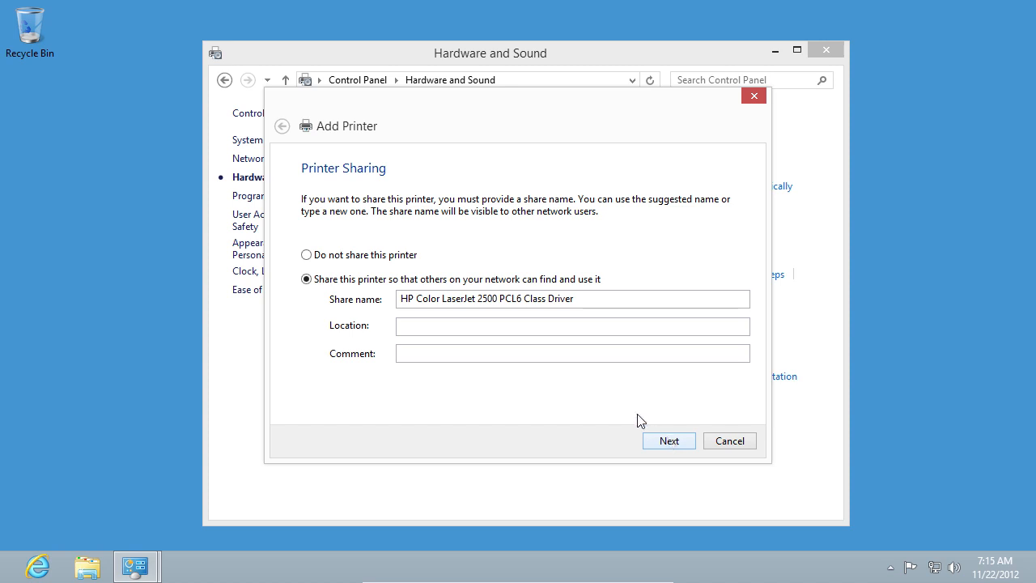
pyautogui.click(306, 255)
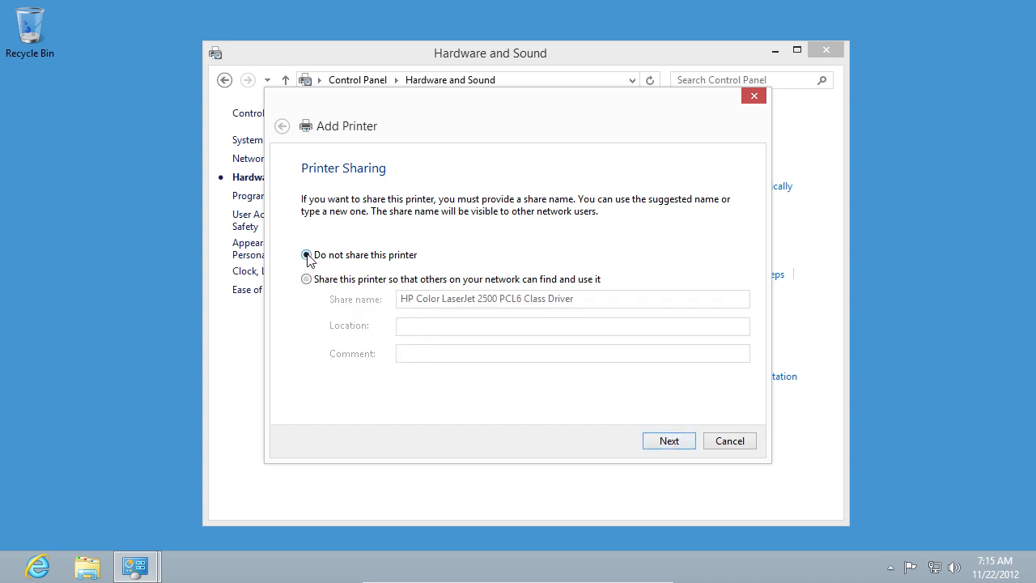
pyautogui.click(306, 255)
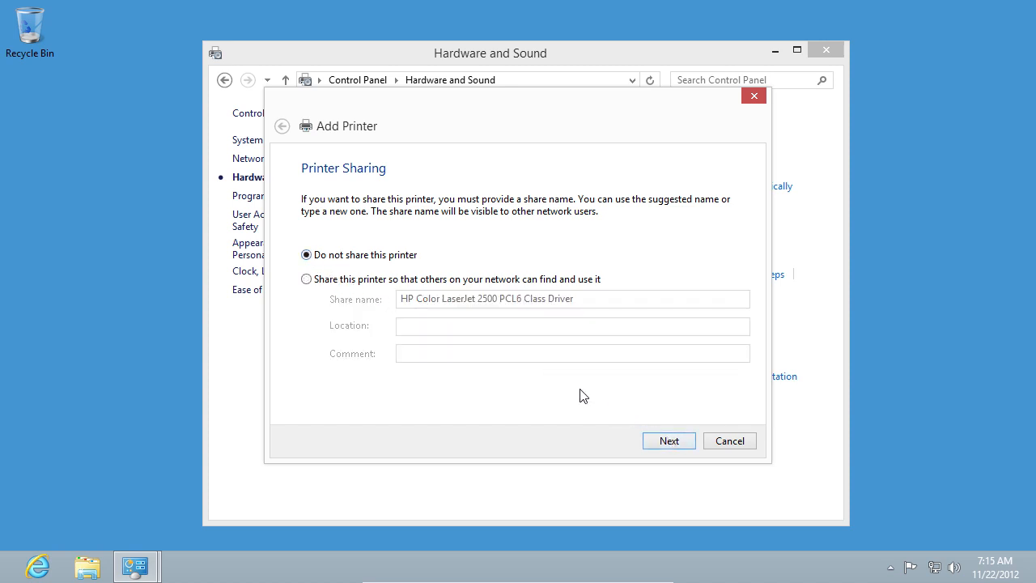
pyautogui.click(668, 440)
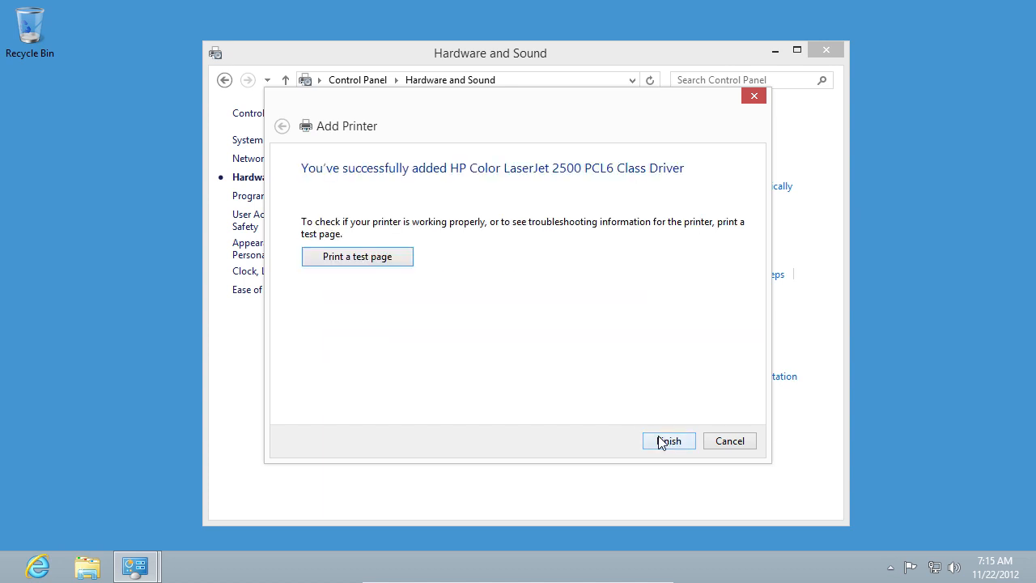
pyautogui.click(667, 441)
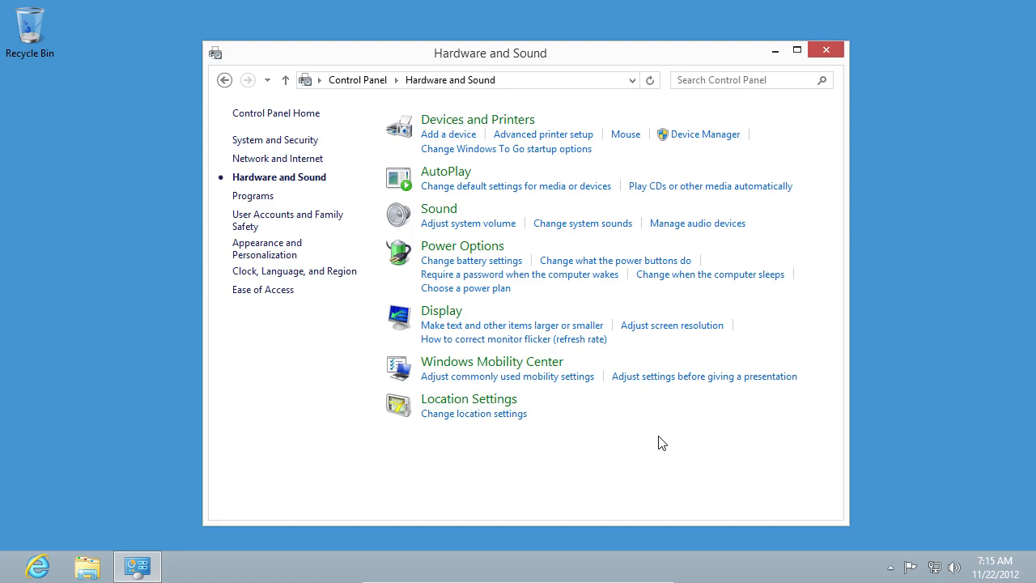